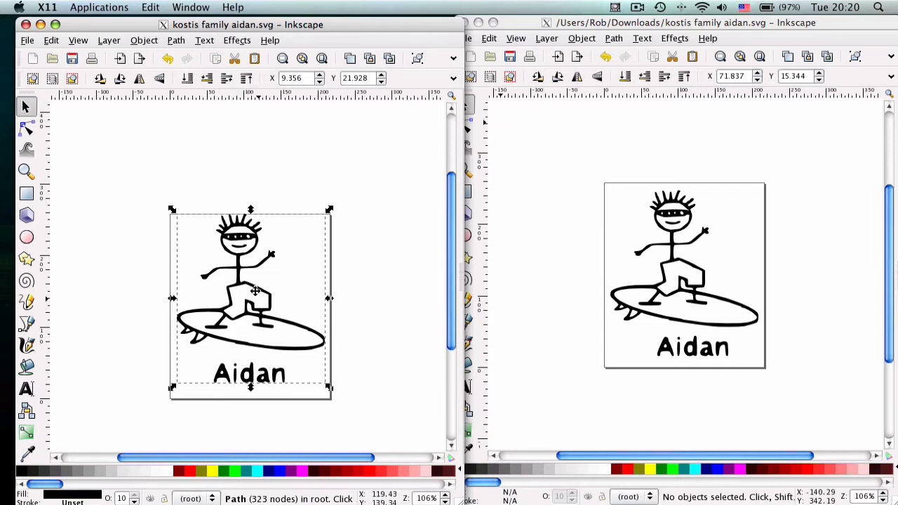
pyautogui.moveTo(251, 327)
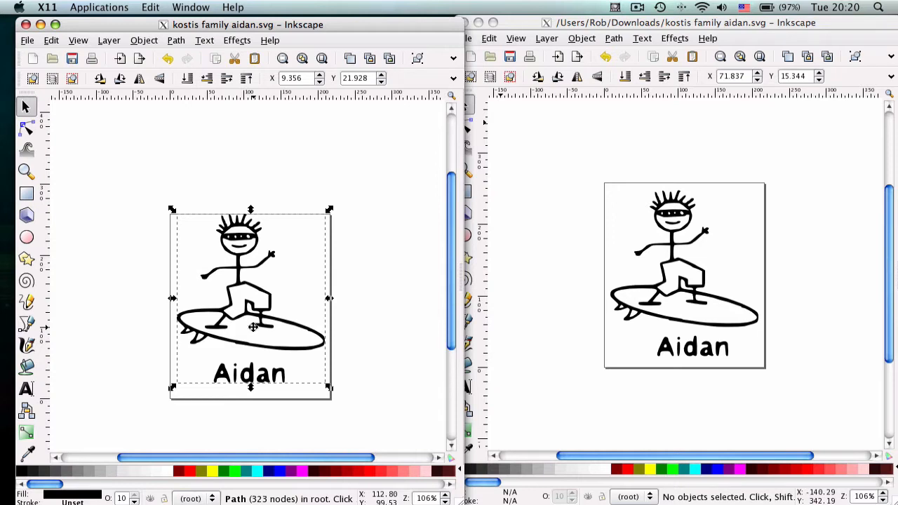
pyautogui.moveTo(273, 324)
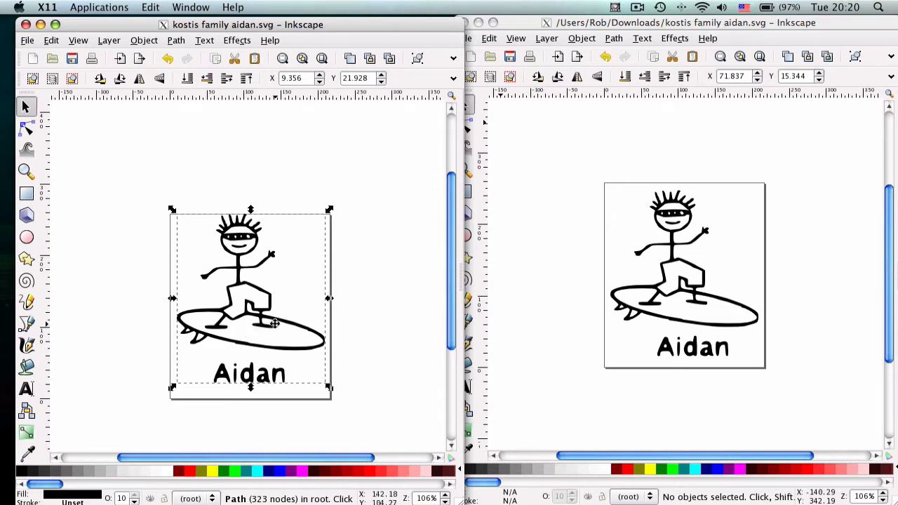
pyautogui.moveTo(349, 281)
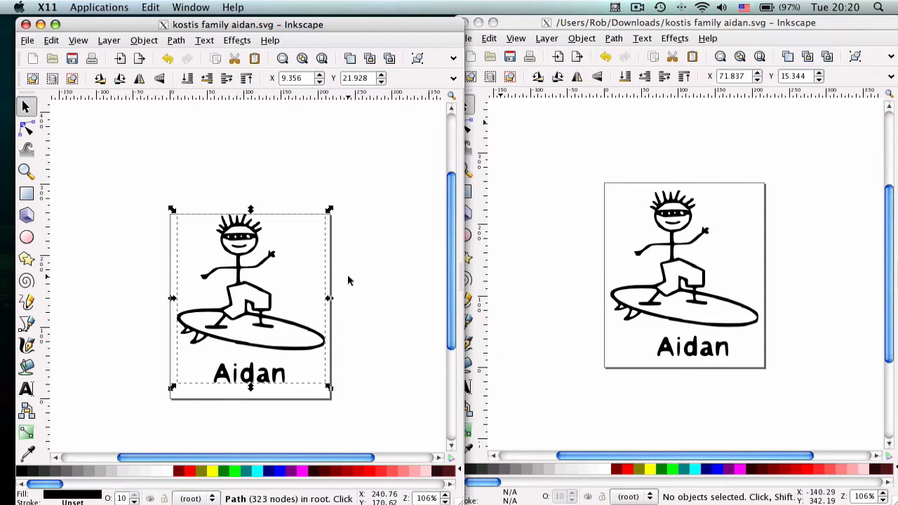
# - Reposition the Aidan surfer drawing on the page in both the left and right windows
pyautogui.moveTo(250, 288); pyautogui.dragTo(238, 272)
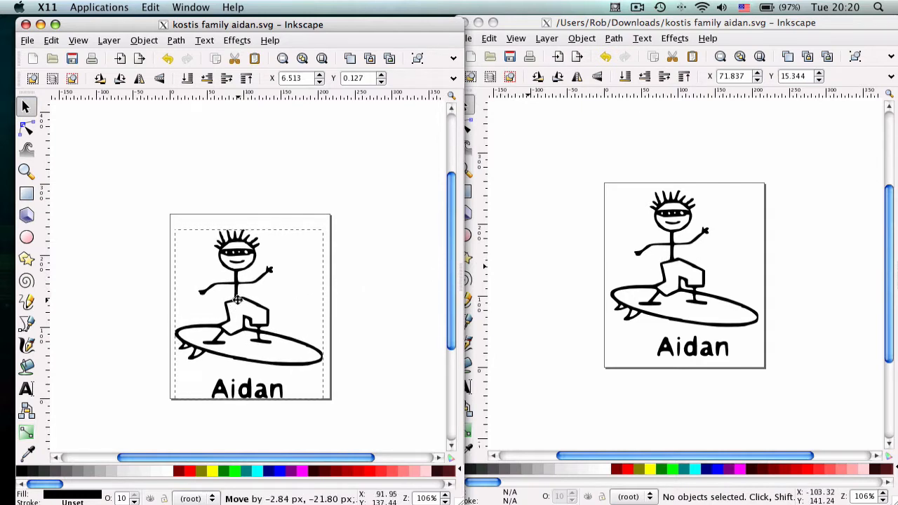
pyautogui.moveTo(238, 301); pyautogui.dragTo(236, 291)
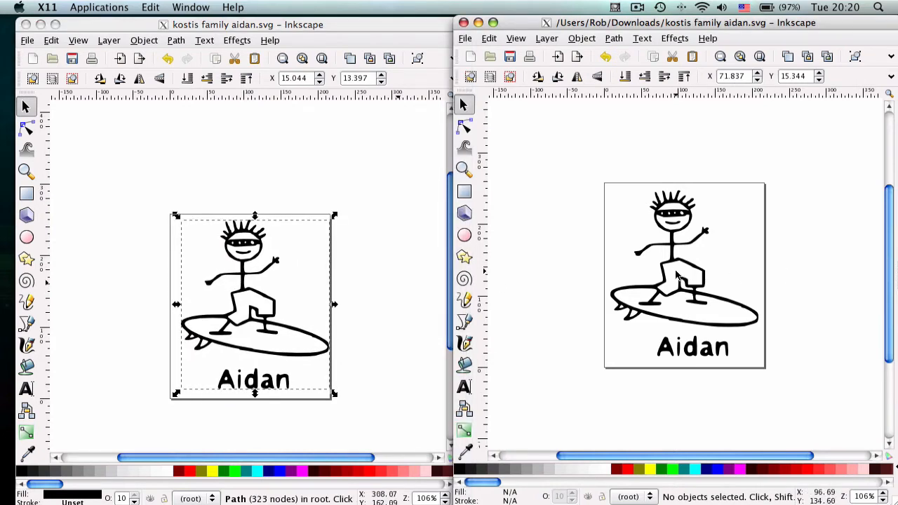
pyautogui.moveTo(677, 277); pyautogui.dragTo(685, 256)
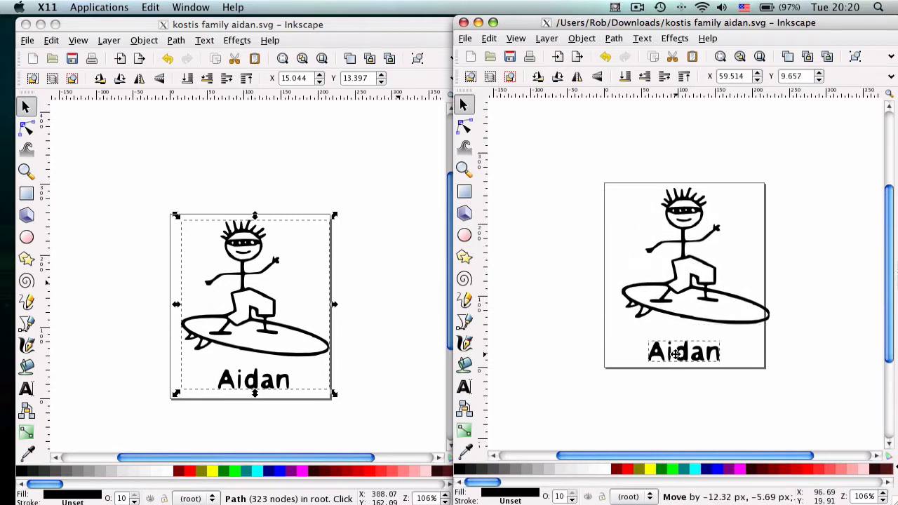
pyautogui.click(684, 352)
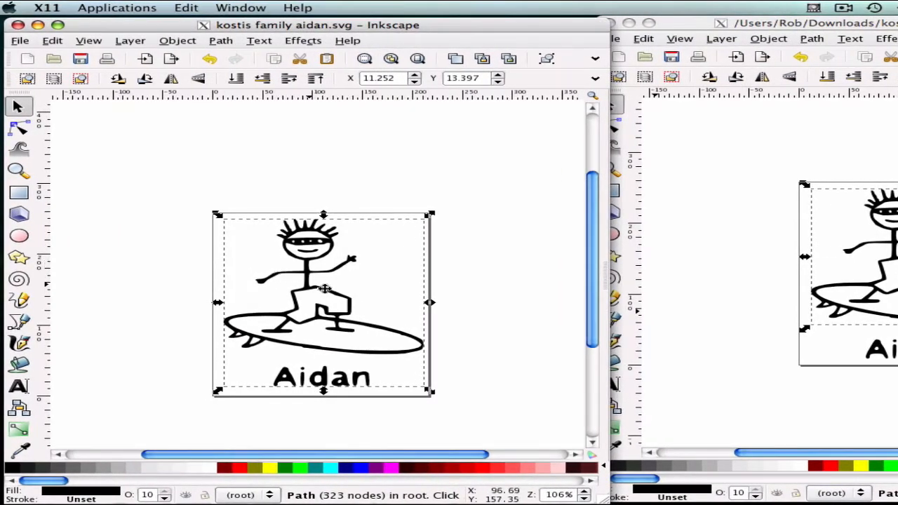
pyautogui.moveTo(304, 279)
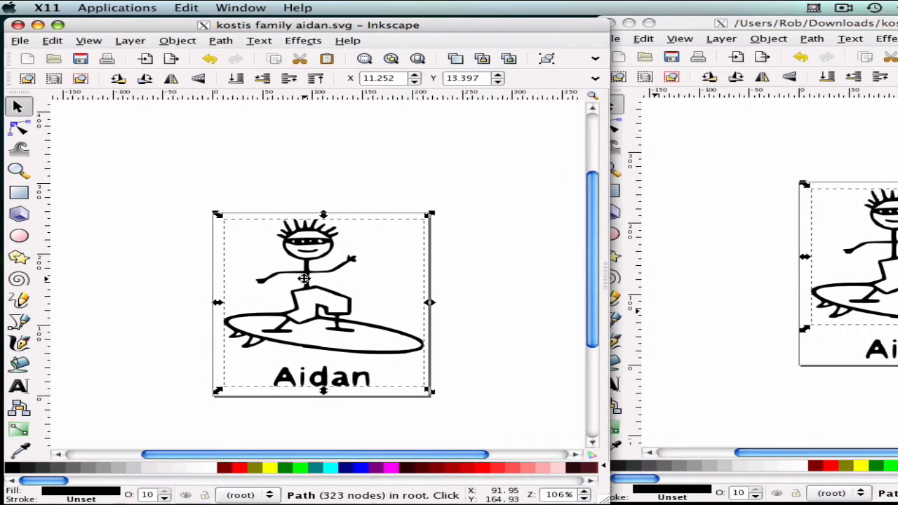
pyautogui.moveTo(321, 284)
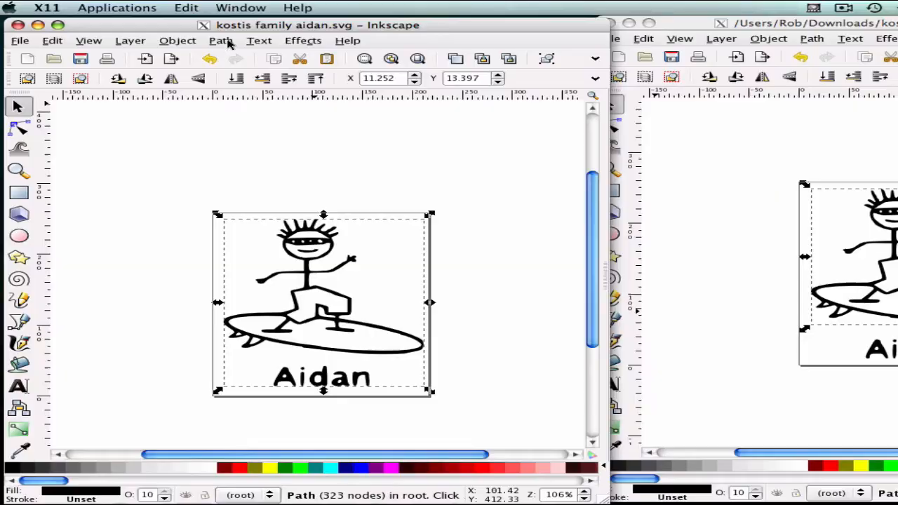
# - Break the surfer drawing apart into 22 solid black paths, then deselect everything
pyautogui.click(220, 40)
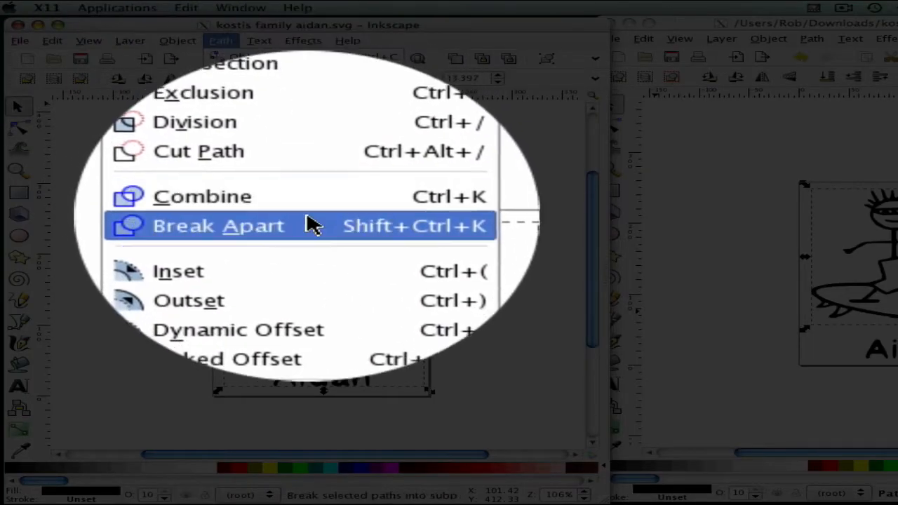
pyautogui.click(218, 225)
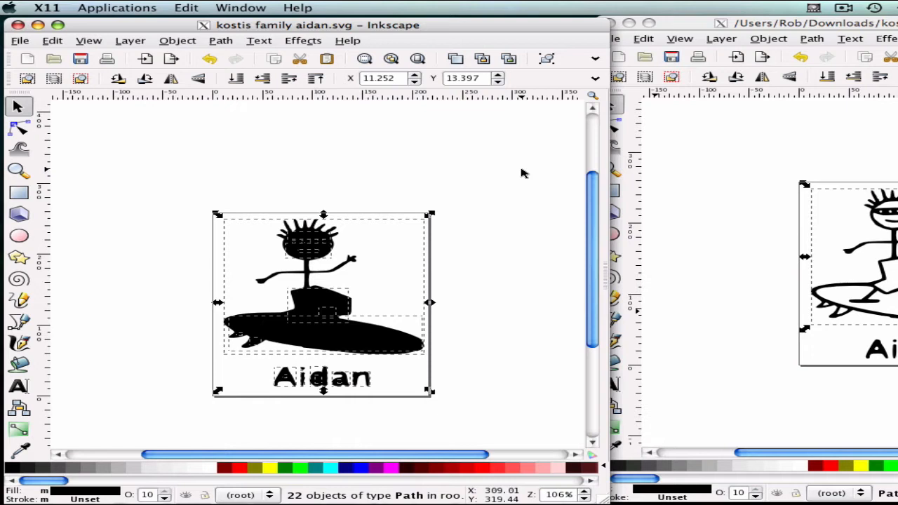
pyautogui.click(481, 303)
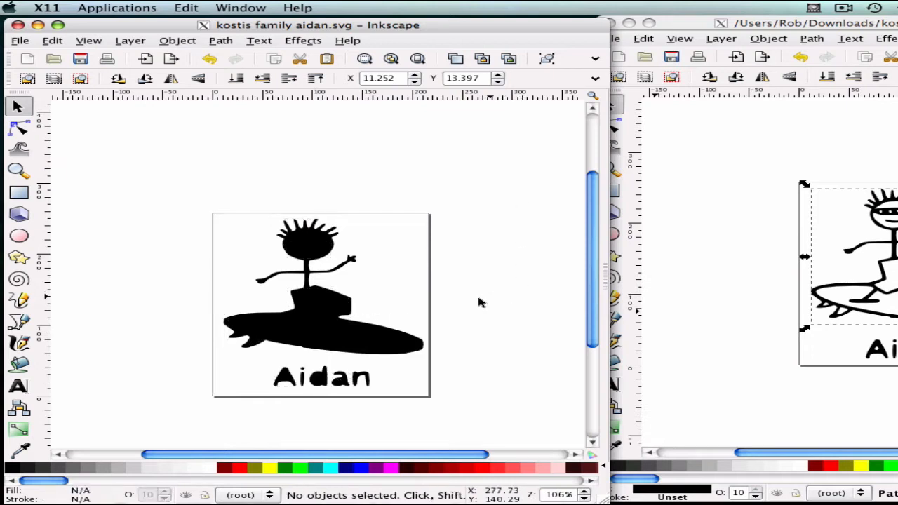
pyautogui.moveTo(187, 212)
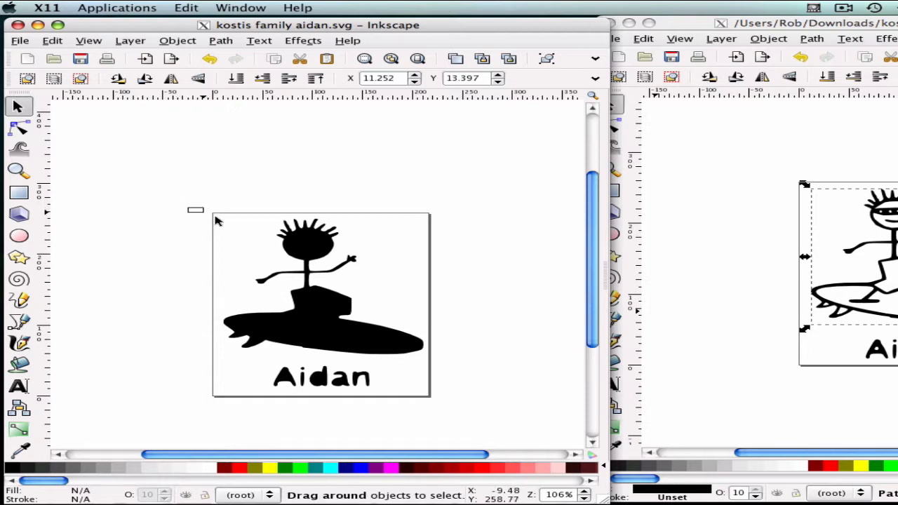
# - Select all the surfer figure's pieces and combine them into one path
pyautogui.moveTo(195, 209); pyautogui.dragTo(440, 361)
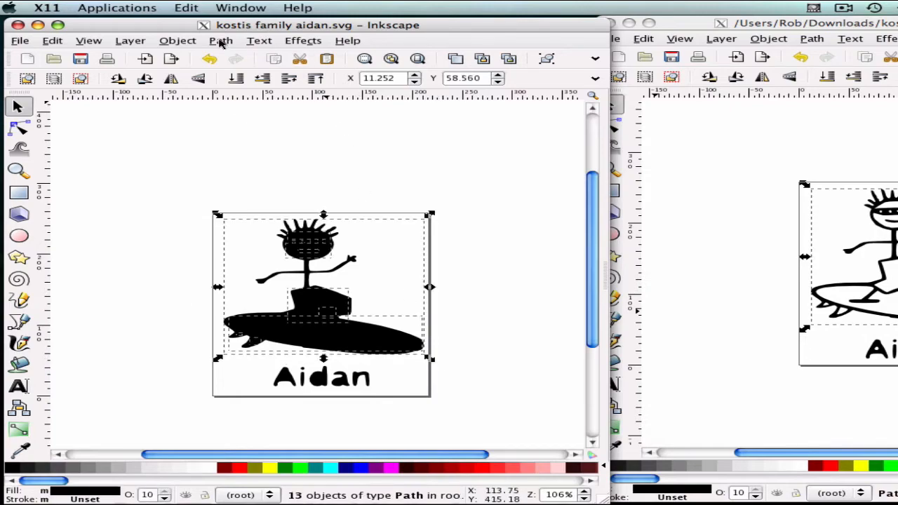
pyautogui.click(221, 40)
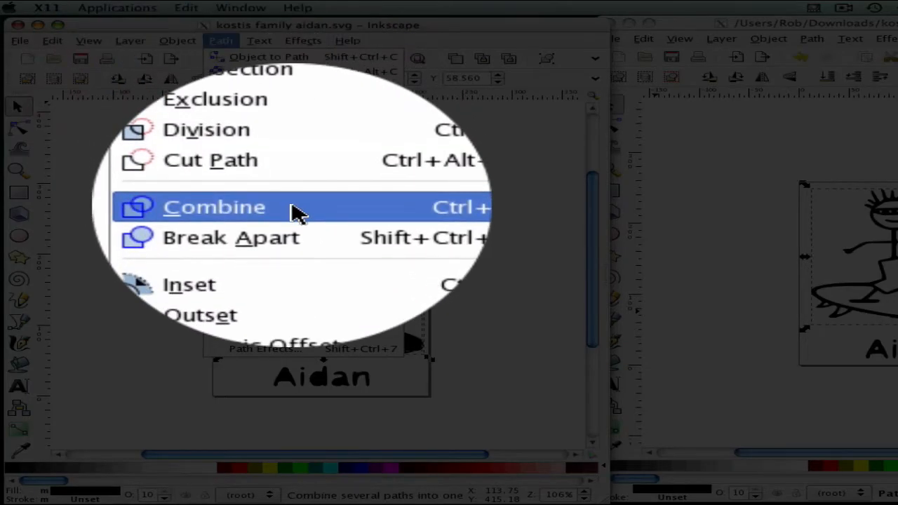
pyautogui.click(214, 206)
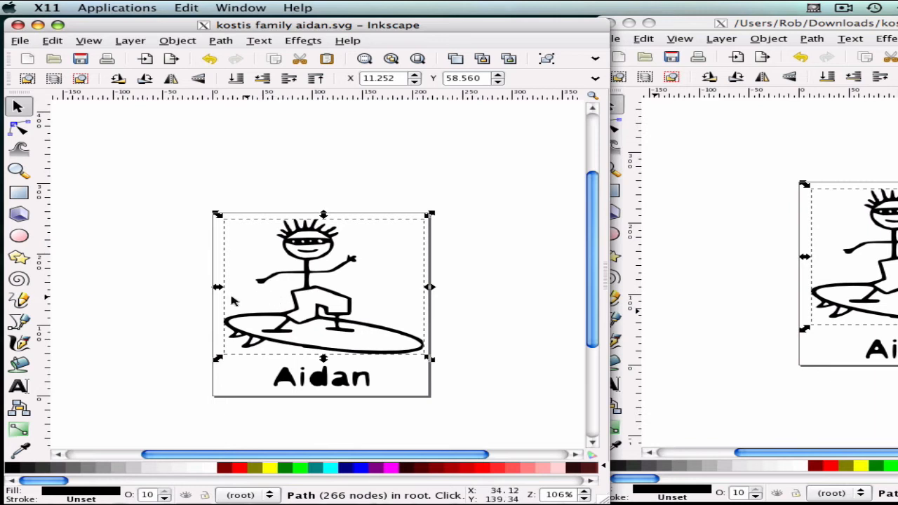
pyautogui.click(238, 371)
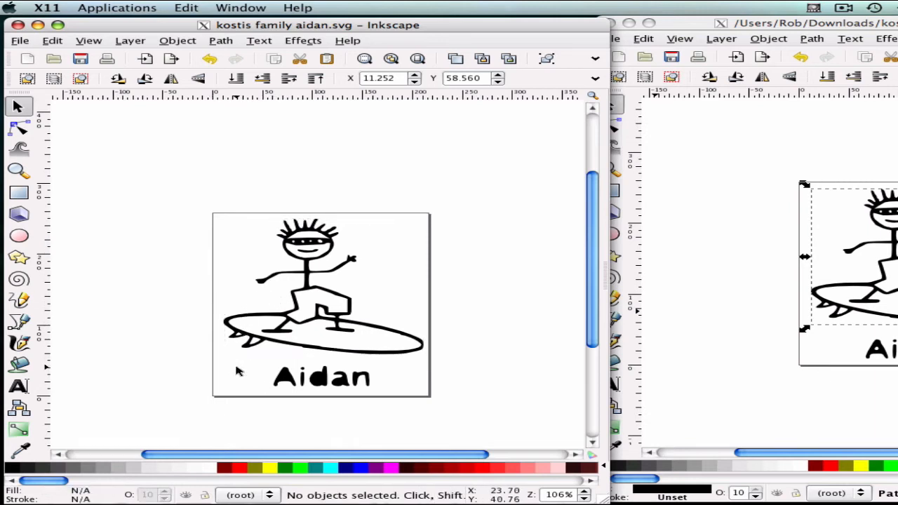
# - Combine the letters of 'Aidan' into a second path and select it to confirm
pyautogui.moveTo(238, 372); pyautogui.dragTo(421, 403)
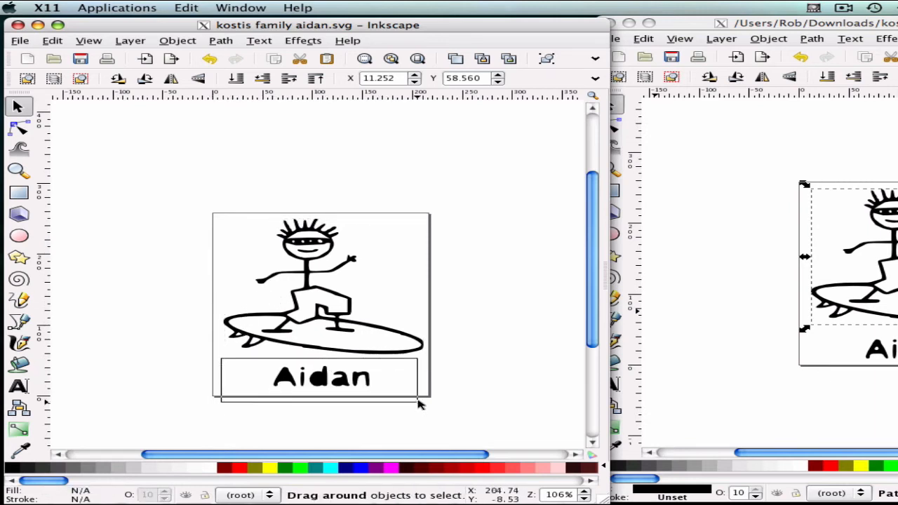
pyautogui.click(321, 377)
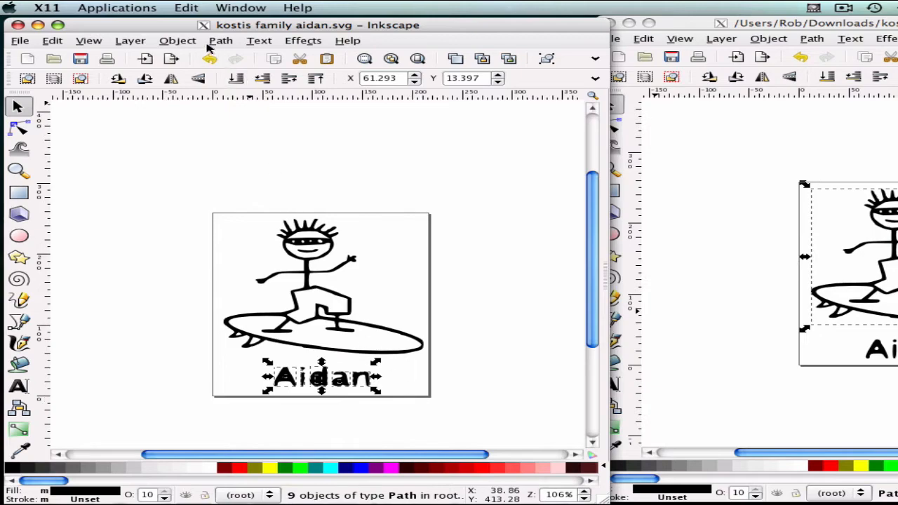
pyautogui.click(220, 40)
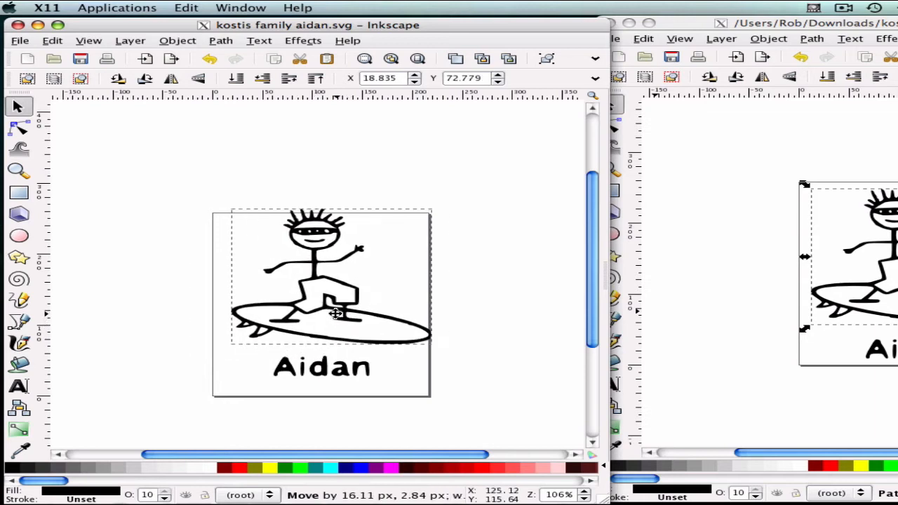
pyautogui.click(321, 368)
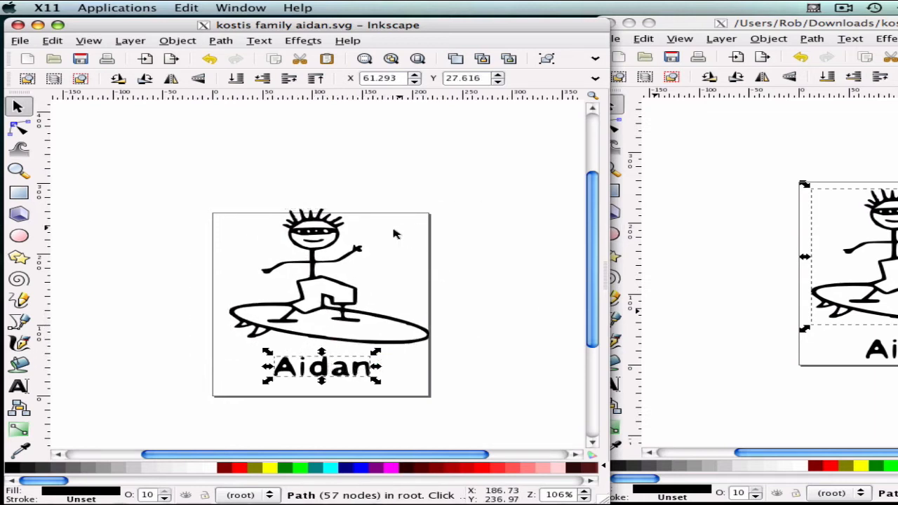
pyautogui.moveTo(320, 240)
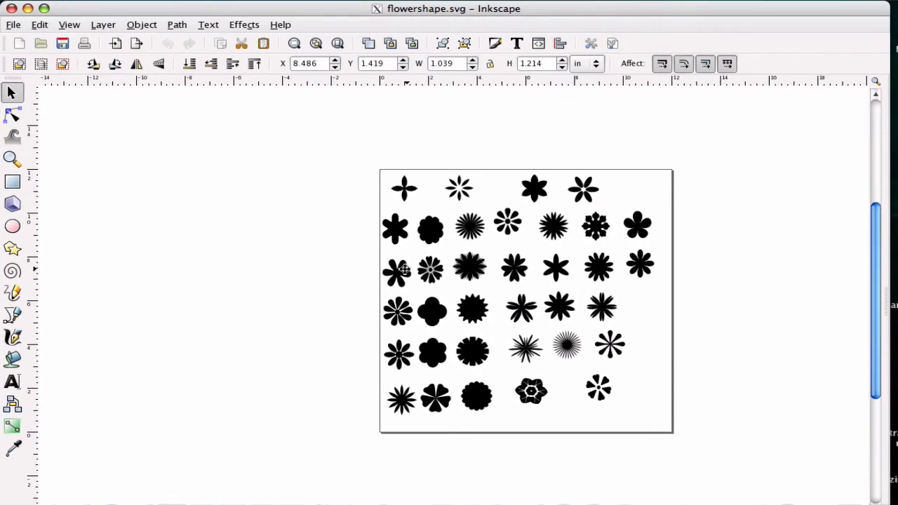
pyautogui.moveTo(464, 266)
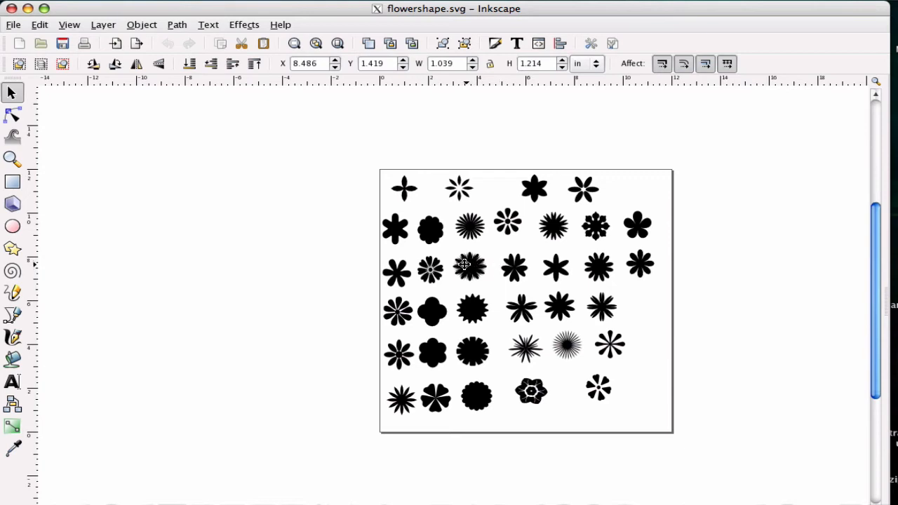
pyautogui.moveTo(436, 227)
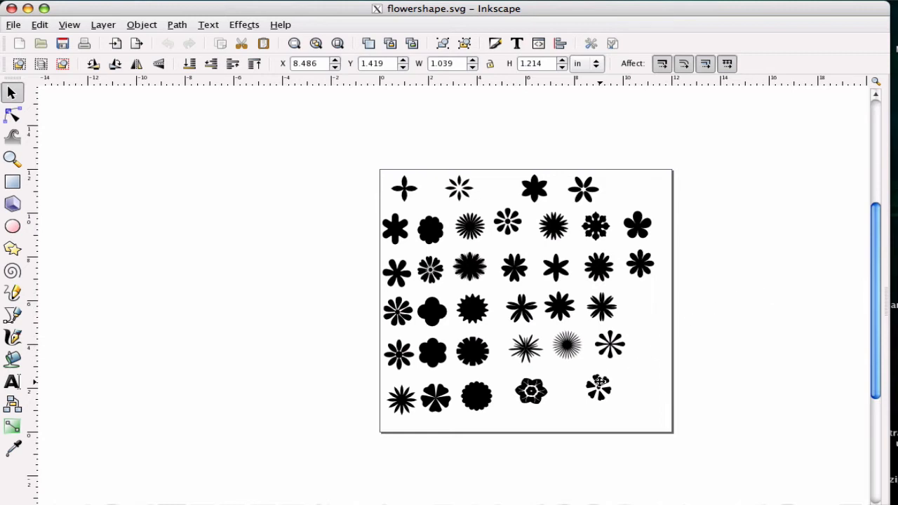
pyautogui.moveTo(638, 419)
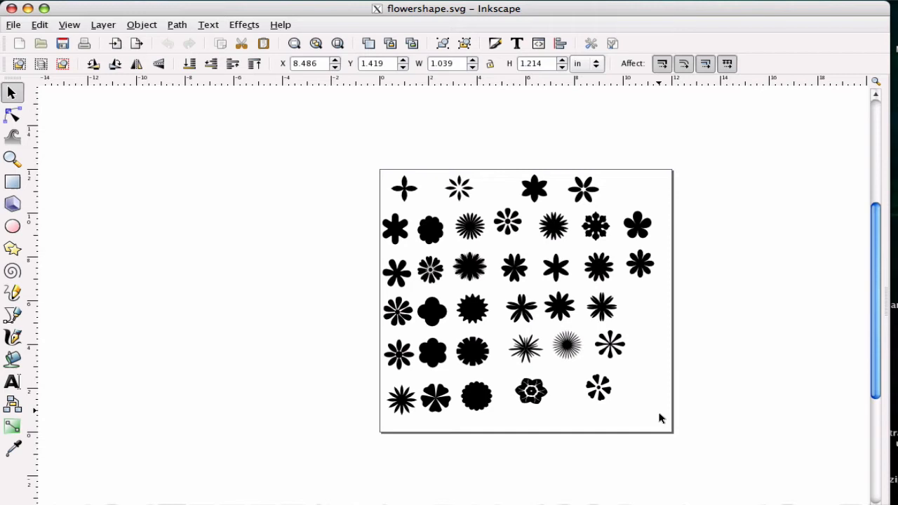
pyautogui.moveTo(660, 424)
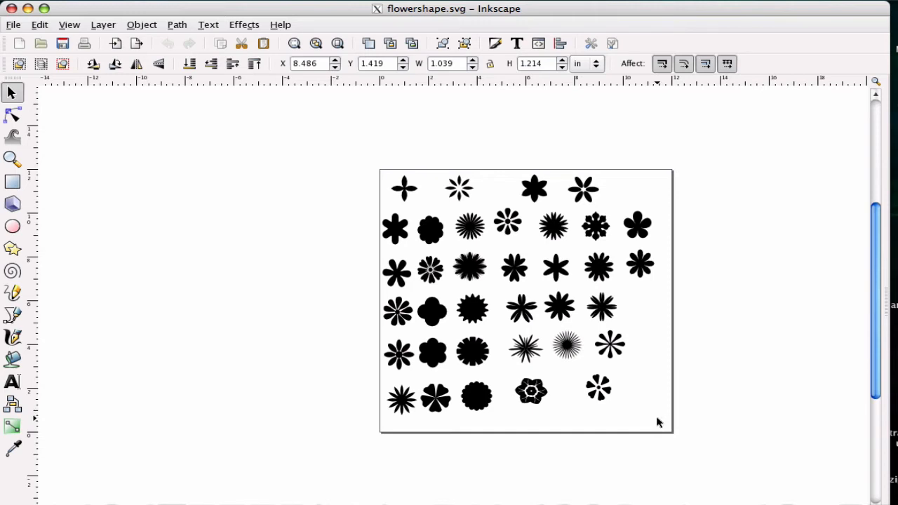
pyautogui.moveTo(638, 388)
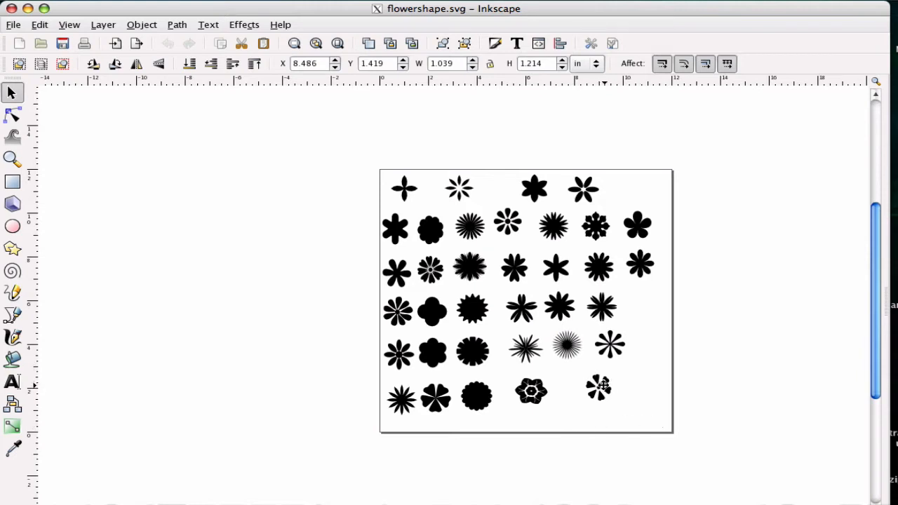
# - Select and copy the spiky eight-petal flower ending row five of the flower sheet
pyautogui.click(599, 398)
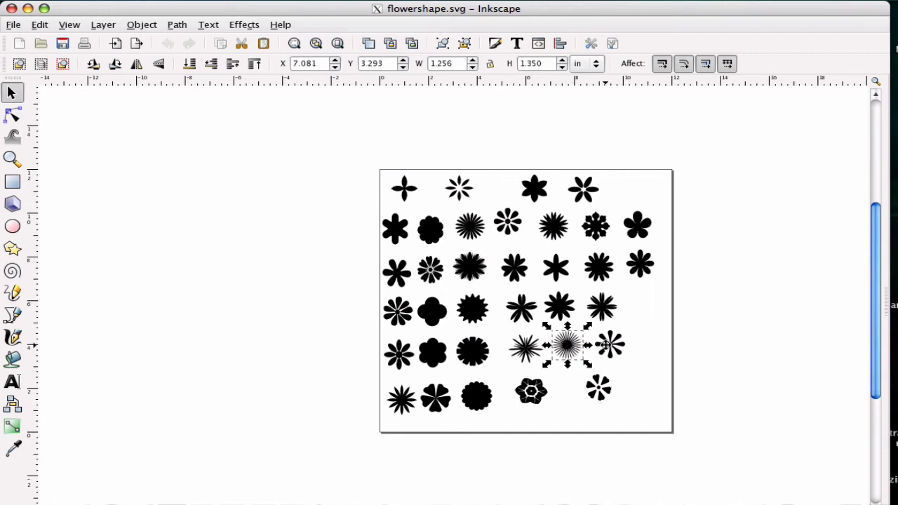
pyautogui.click(592, 402)
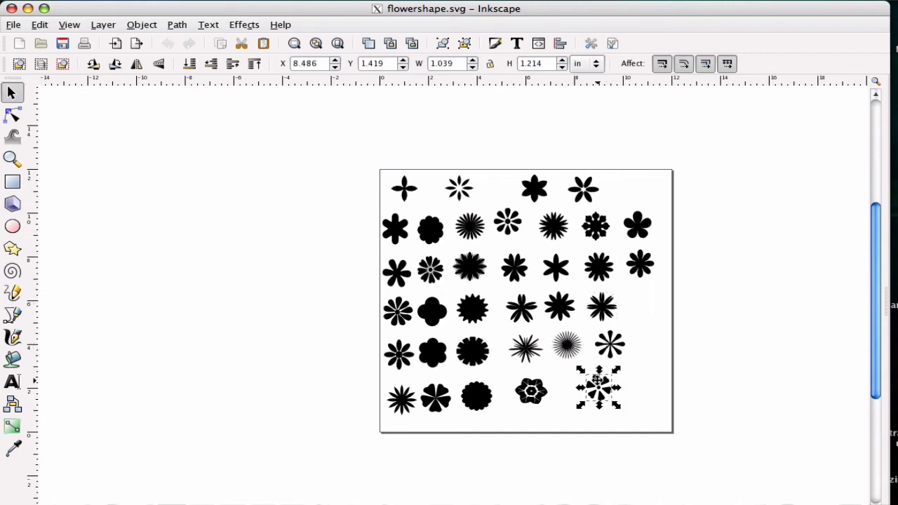
pyautogui.click(597, 400)
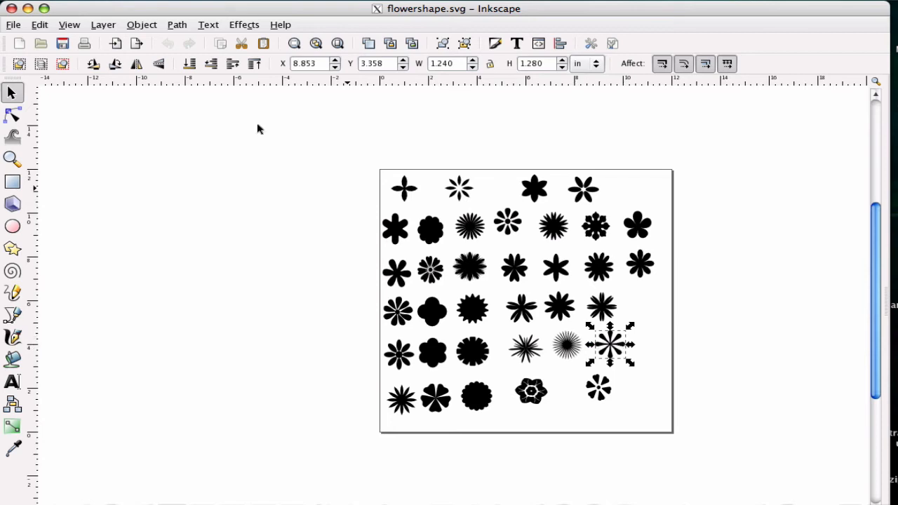
pyautogui.click(38, 25)
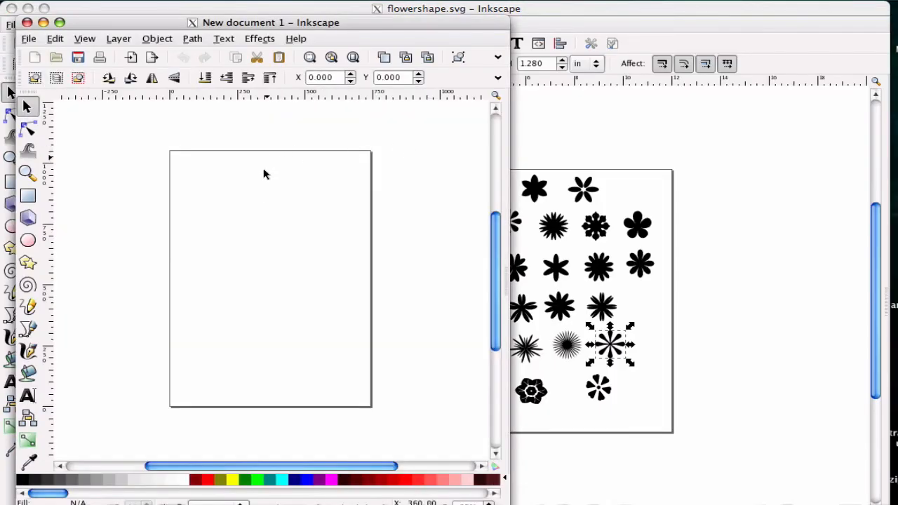
pyautogui.moveTo(264, 191)
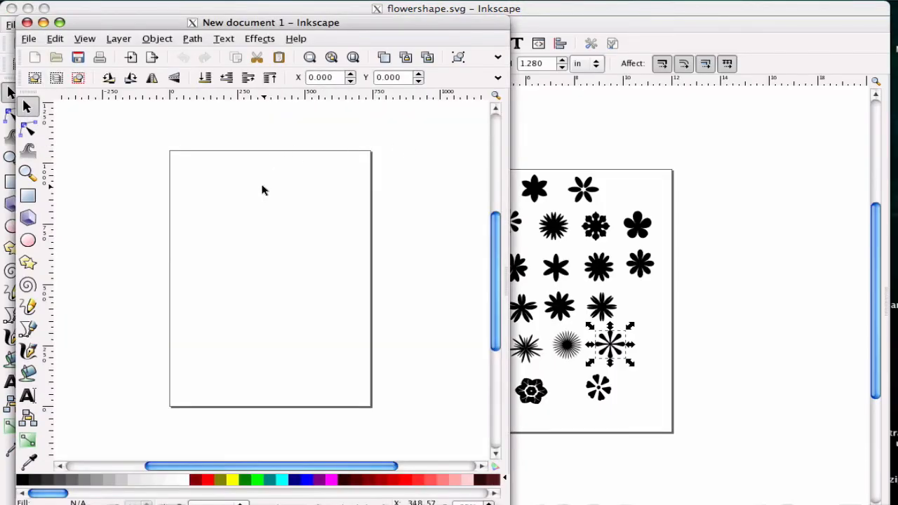
# - Paste the spiky flower in place into the new document and start saving it
pyautogui.click(54, 39)
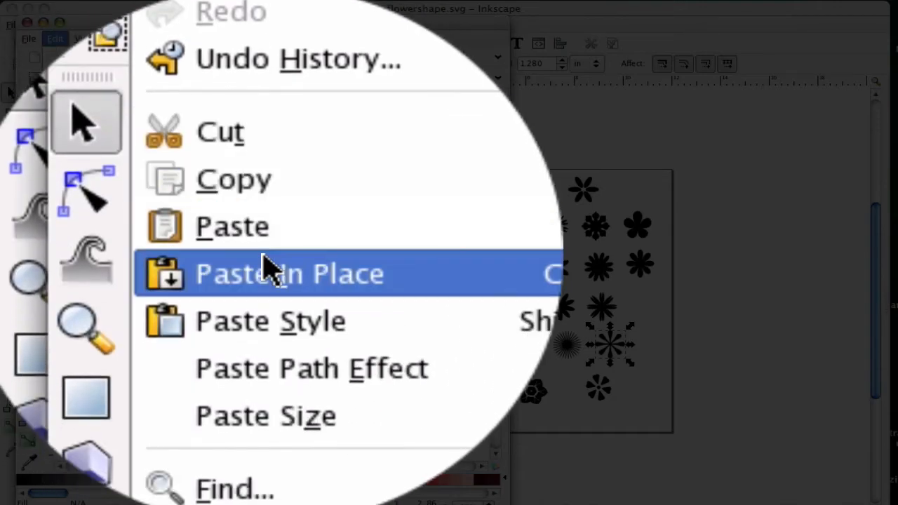
pyautogui.click(288, 274)
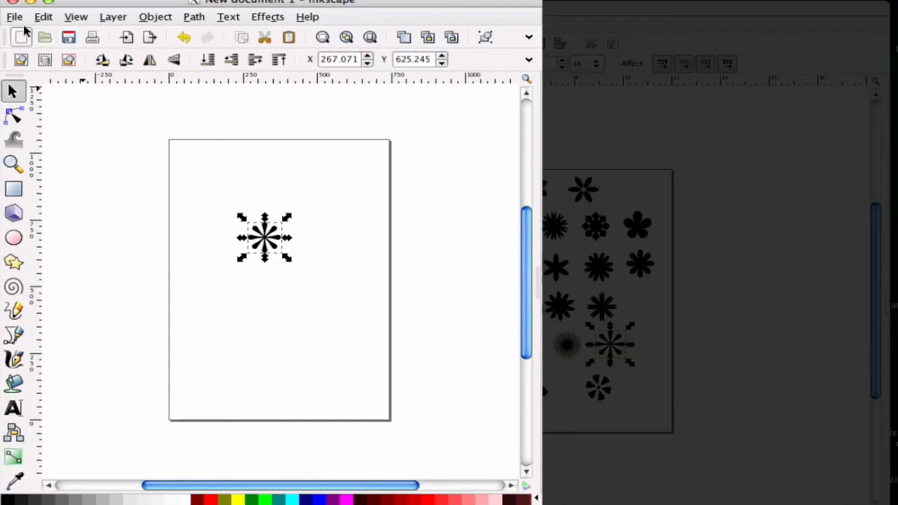
pyautogui.click(14, 17)
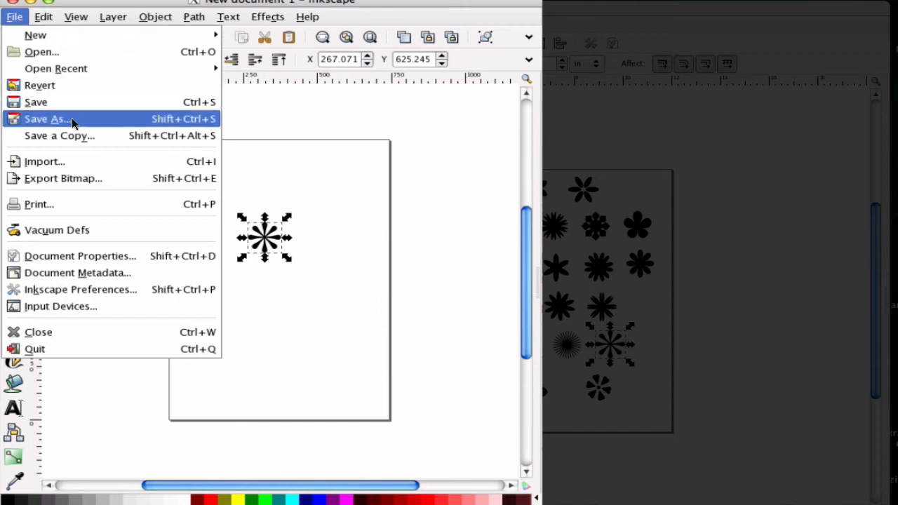
pyautogui.moveTo(388, 135)
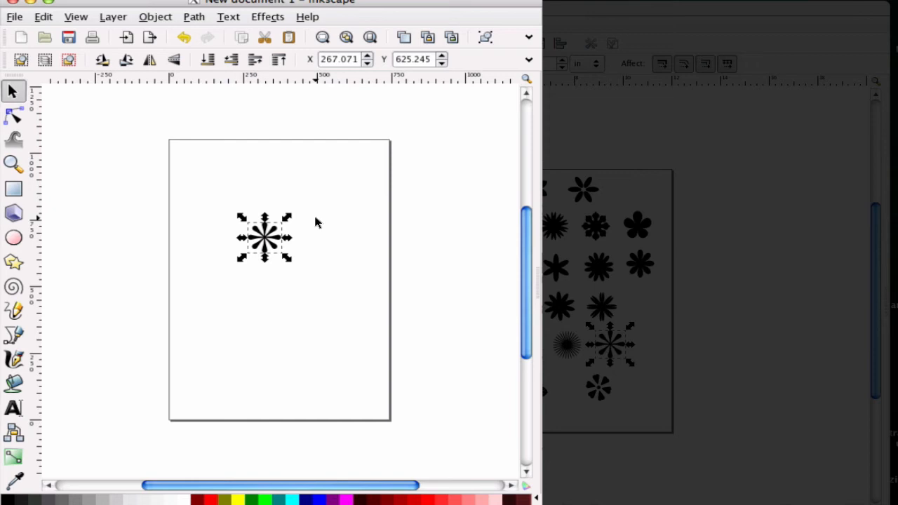
pyautogui.moveTo(11, 7)
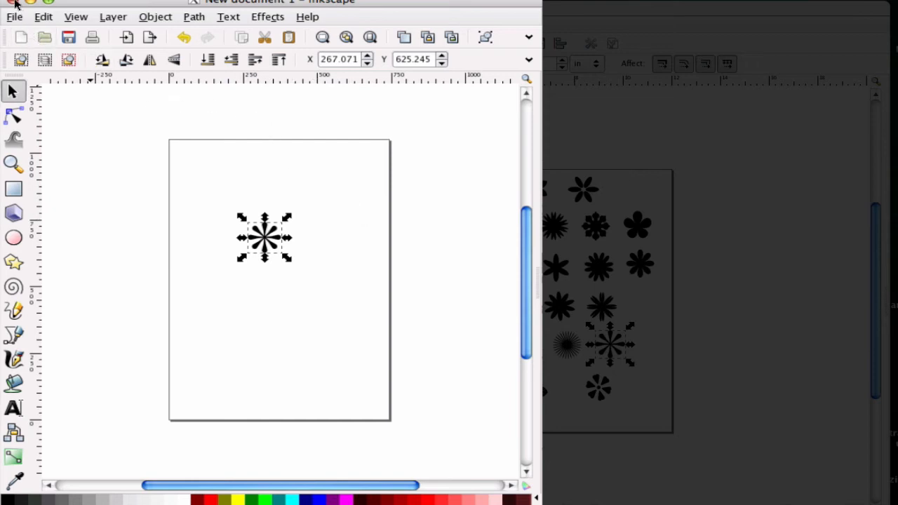
pyautogui.moveTo(463, 282)
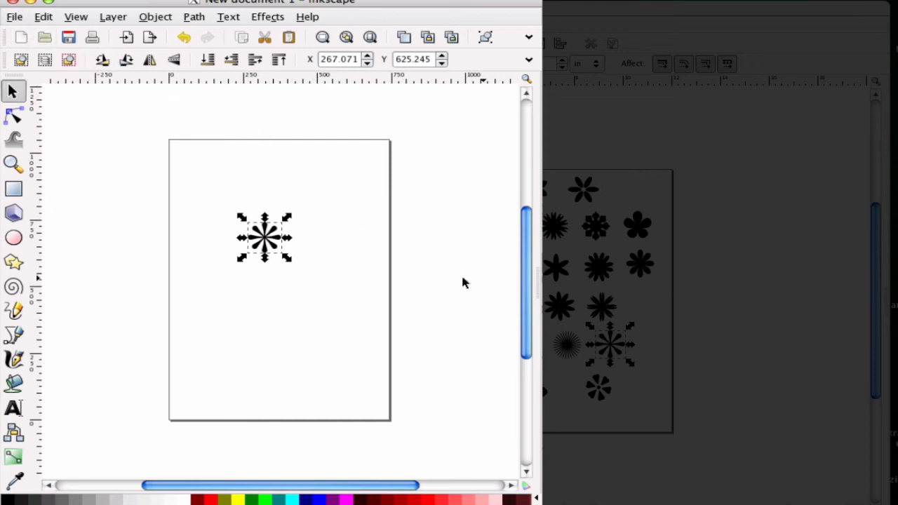
pyautogui.moveTo(385, 286)
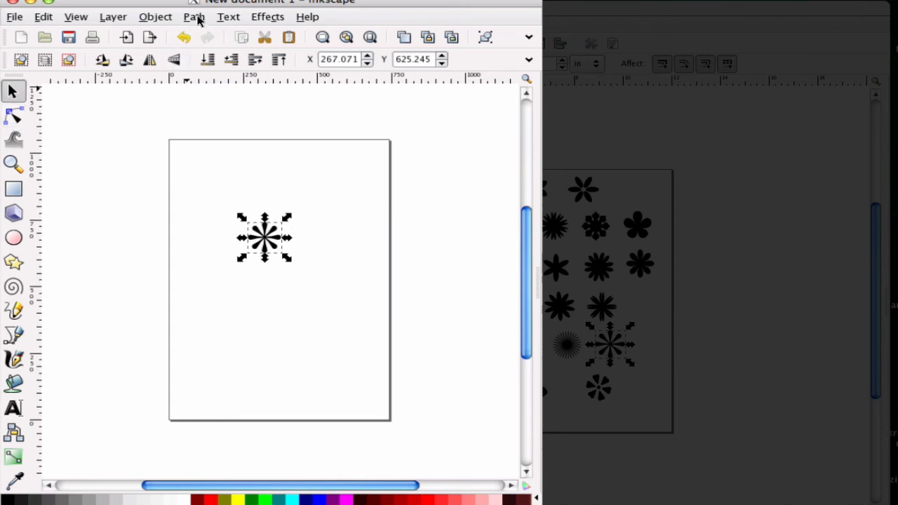
pyautogui.moveTo(47, 14)
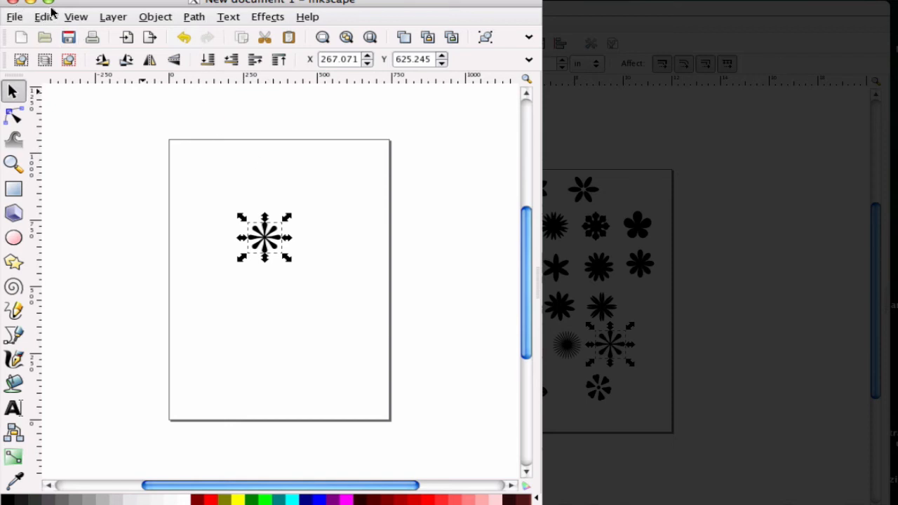
pyautogui.moveTo(207, 147)
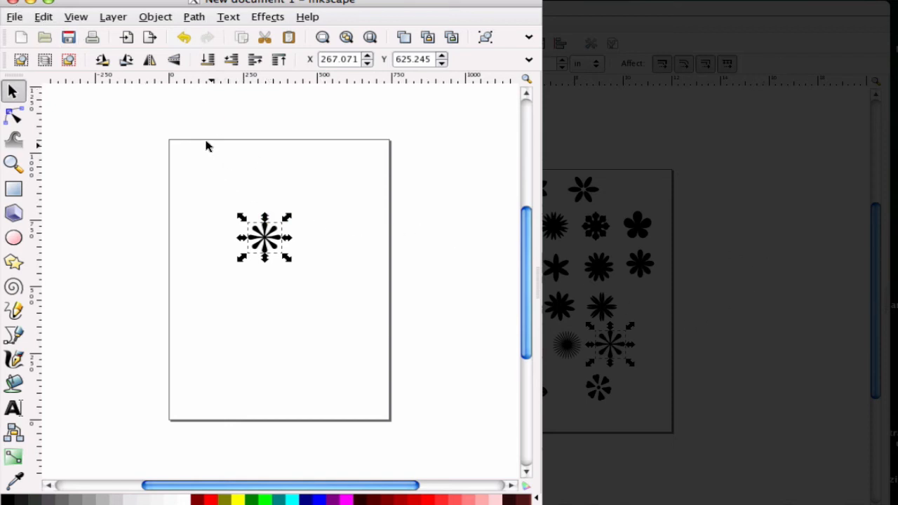
pyautogui.click(294, 253)
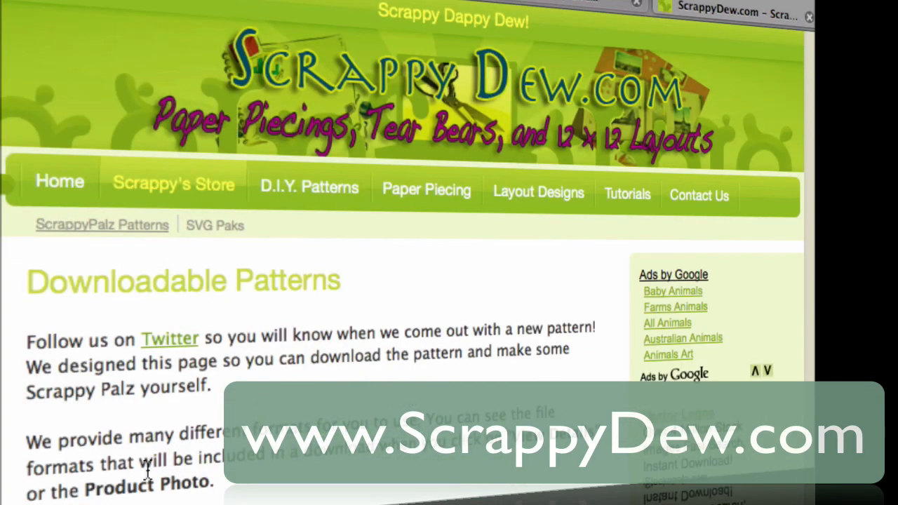
# - Scroll the ScrappyDew patterns page past frog, kangaroo and giraffe to Loui the Lion
pyautogui.scroll(-3)
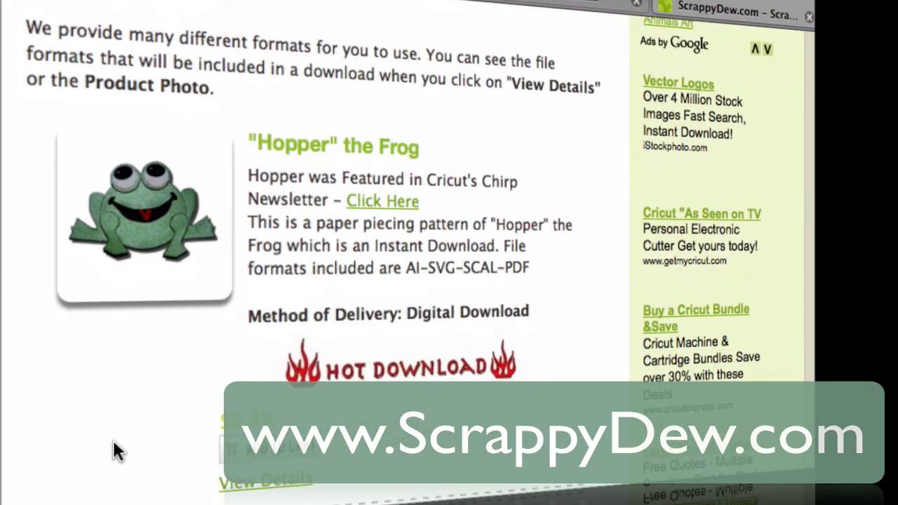
pyautogui.scroll(-3)
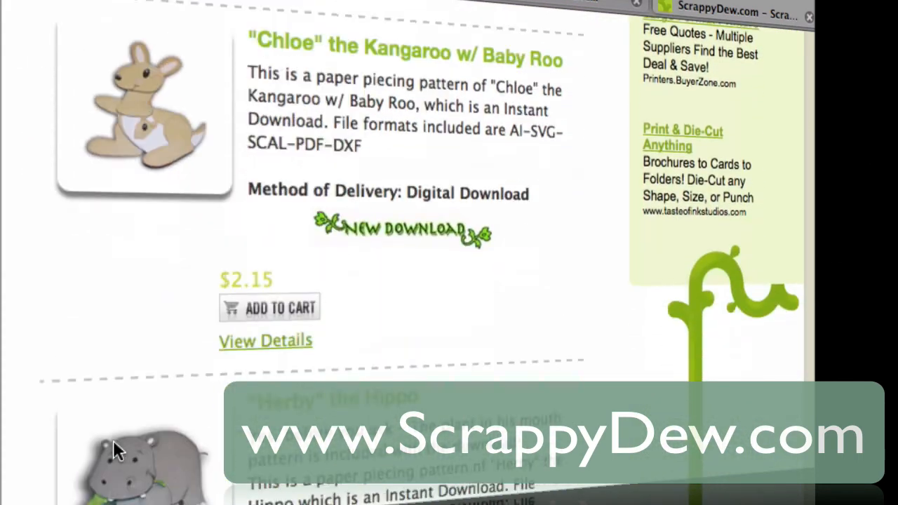
pyautogui.scroll(-3)
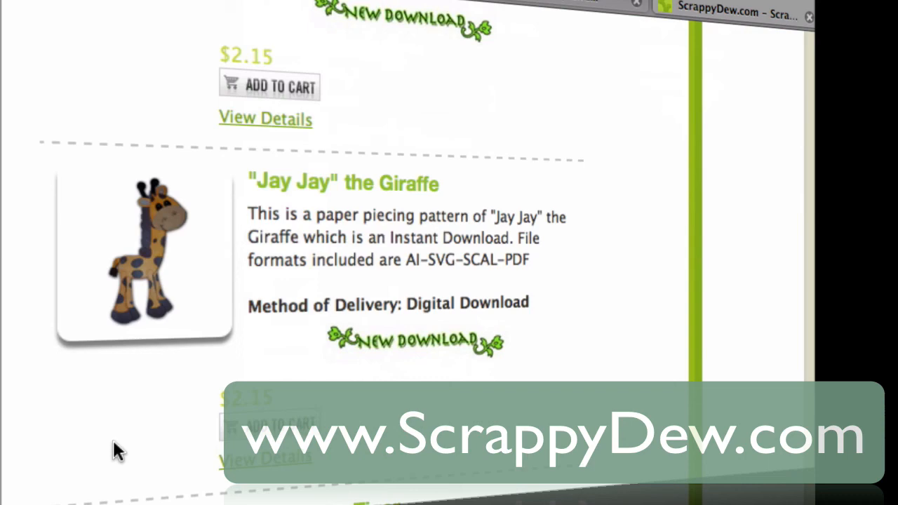
pyautogui.scroll(-3)
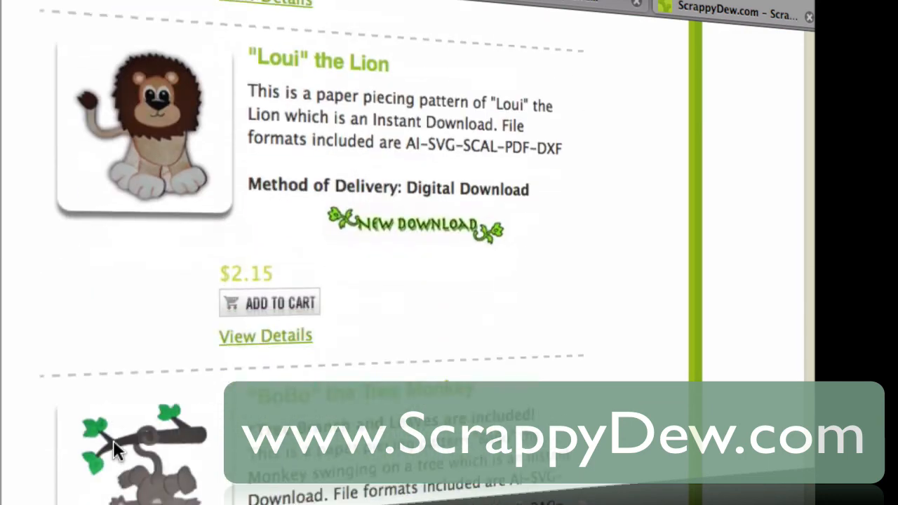